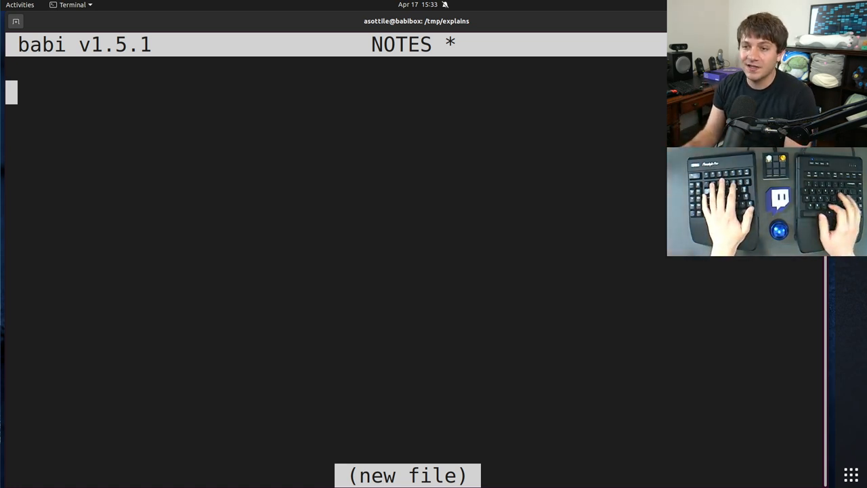
# - Write '1. SCHEDULING!' with a '- phone alarms' sub-point beneath it in the NOTES file
pyautogui.write('1')
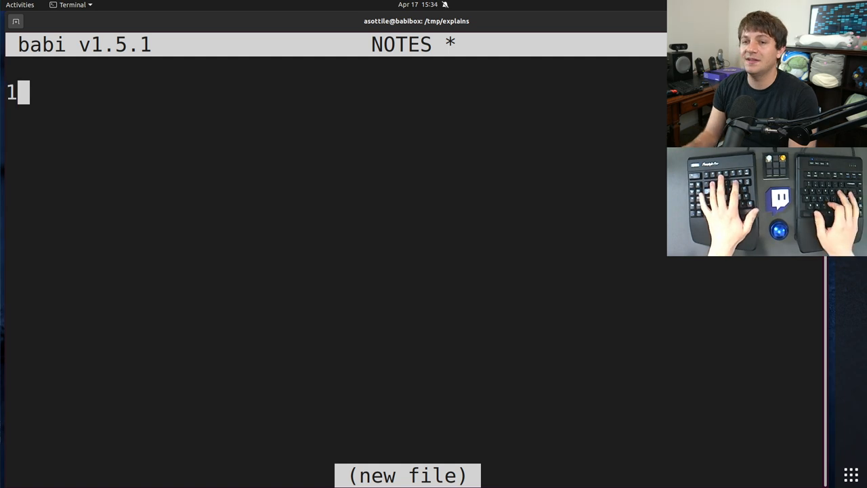
pyautogui.write('. SCHEDUL')
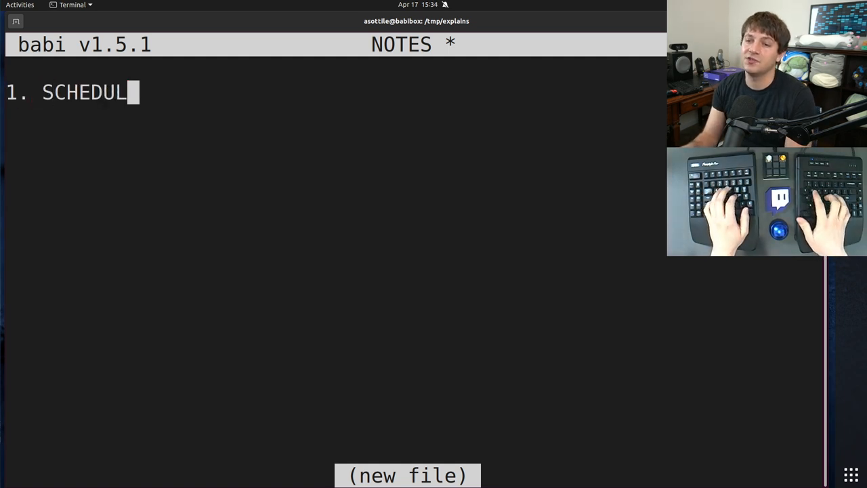
pyautogui.write('ING!')
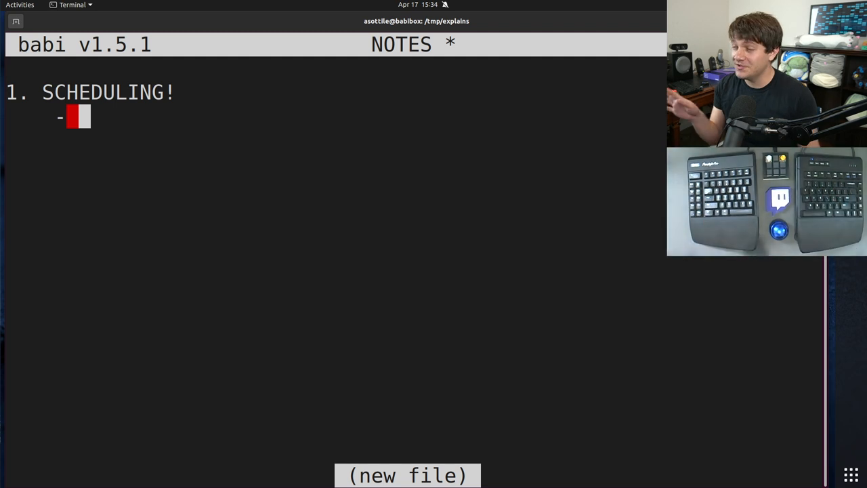
pyautogui.write('p')
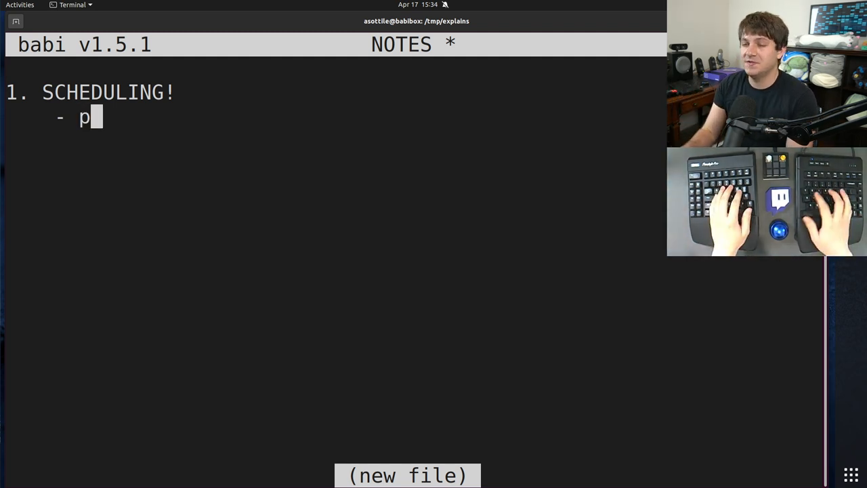
pyautogui.write('hone alarms')
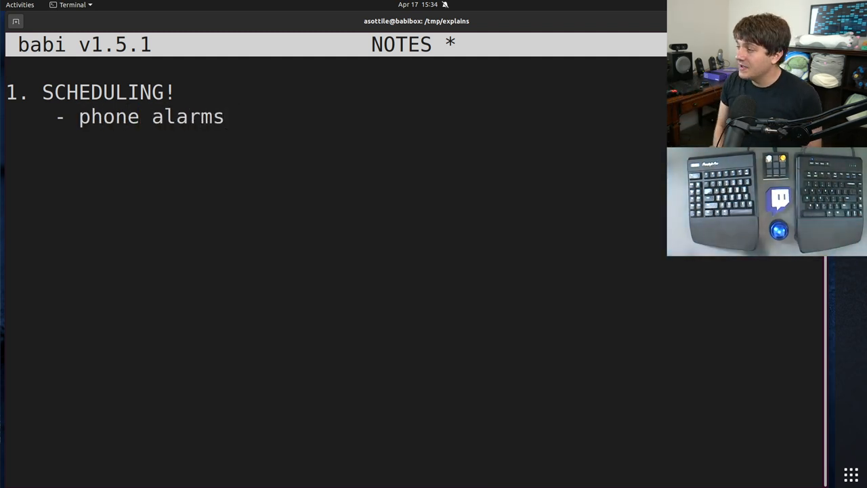
pyautogui.click(230, 116)
pyautogui.write('2. separate w')
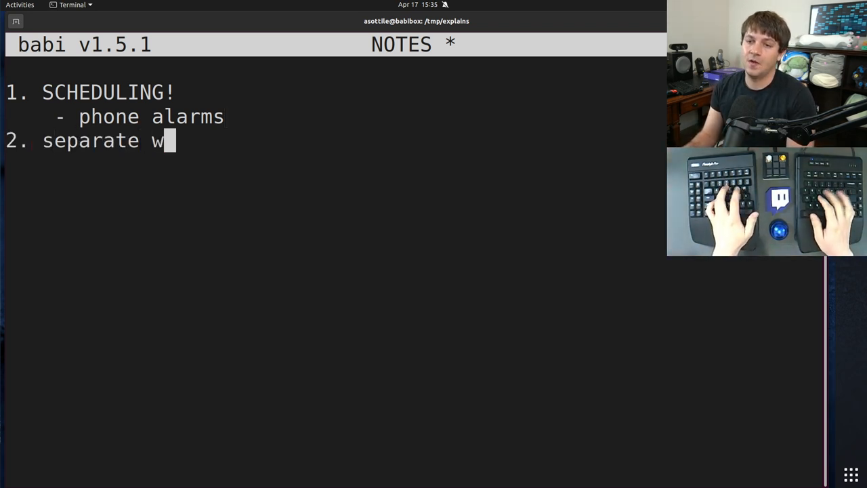
# - Finish the second tip so it reads '2. separate work space'
pyautogui.write('ork space')
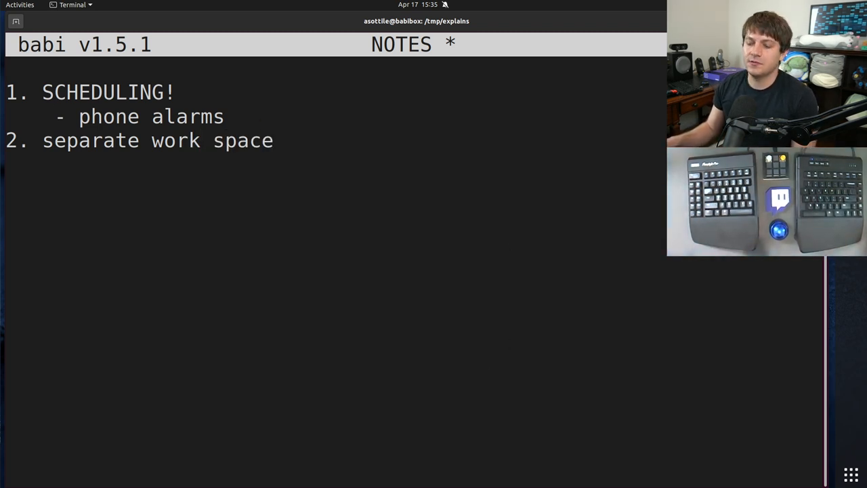
pyautogui.moveTo(851, 474)
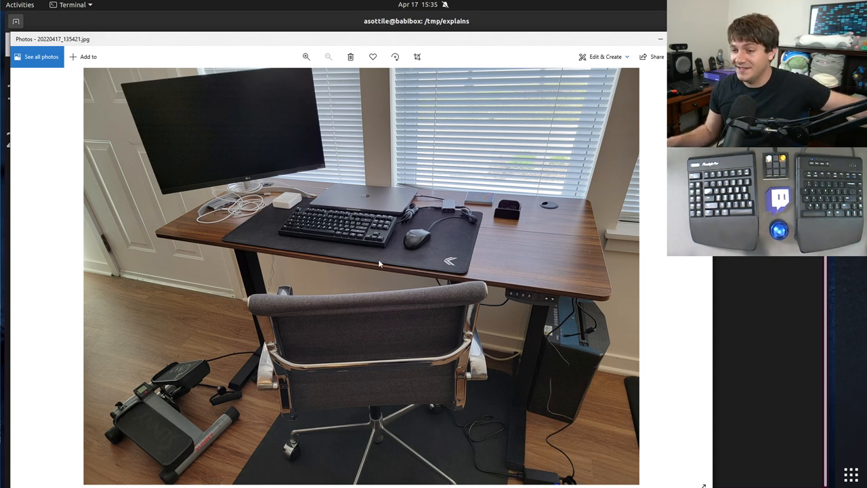
pyautogui.moveTo(336, 218)
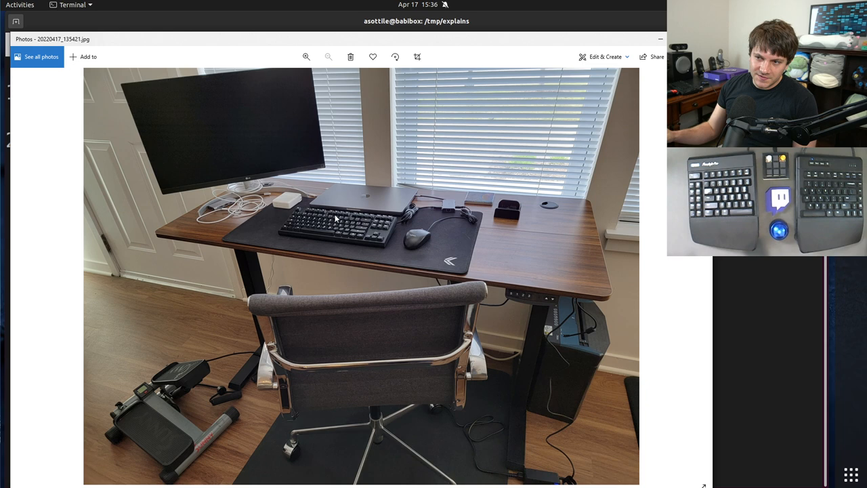
pyautogui.moveTo(314, 257)
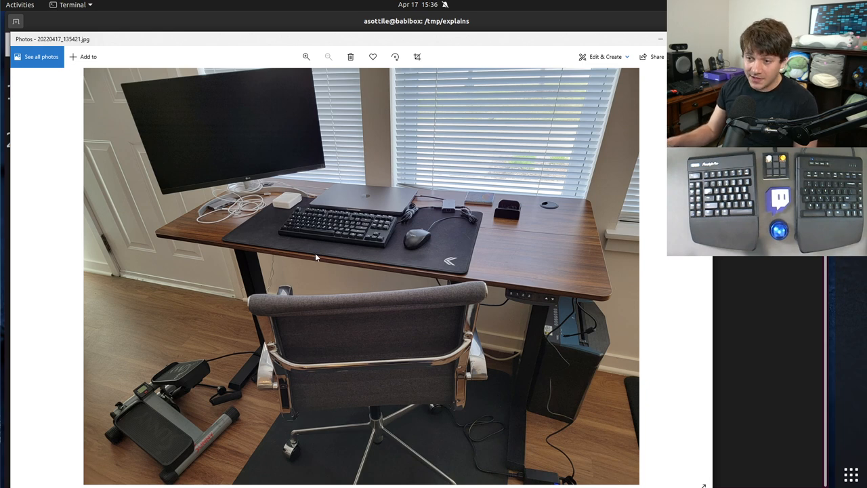
pyautogui.moveTo(423, 284)
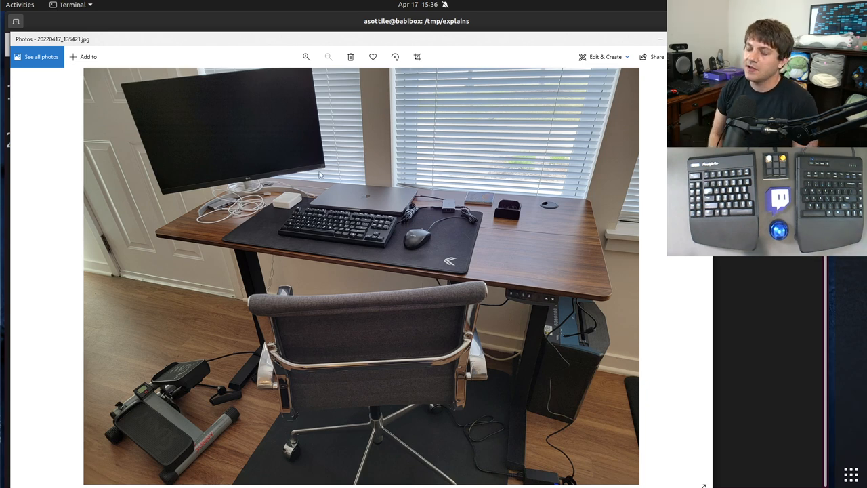
pyautogui.moveTo(334, 200)
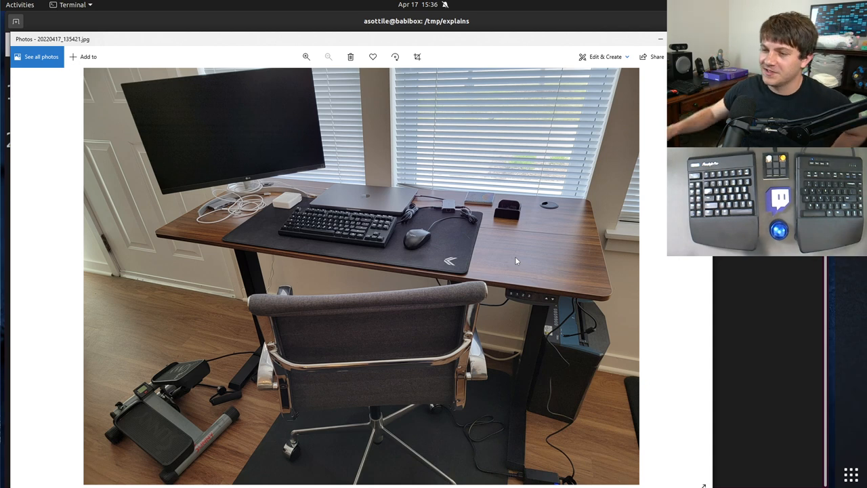
pyautogui.moveTo(499, 273)
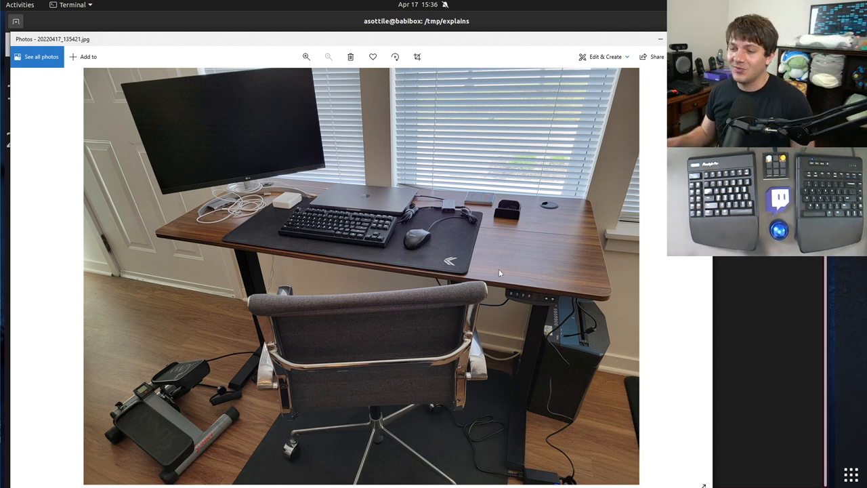
pyautogui.moveTo(330, 355)
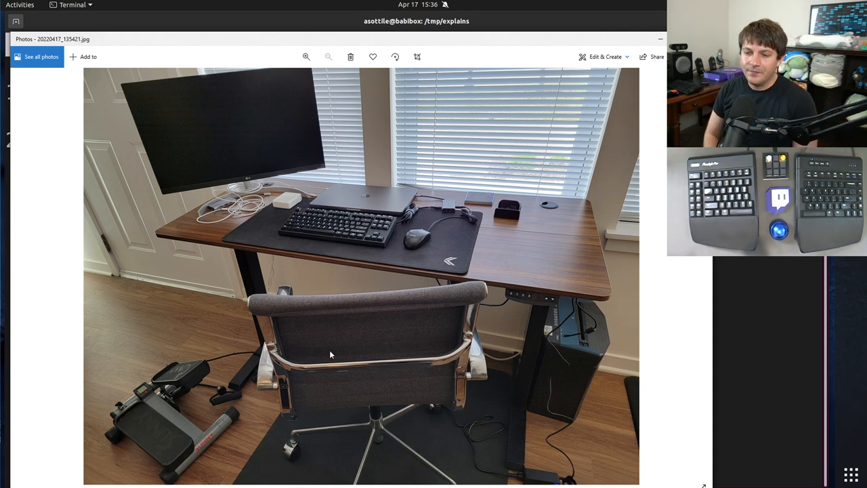
pyautogui.moveTo(459, 316)
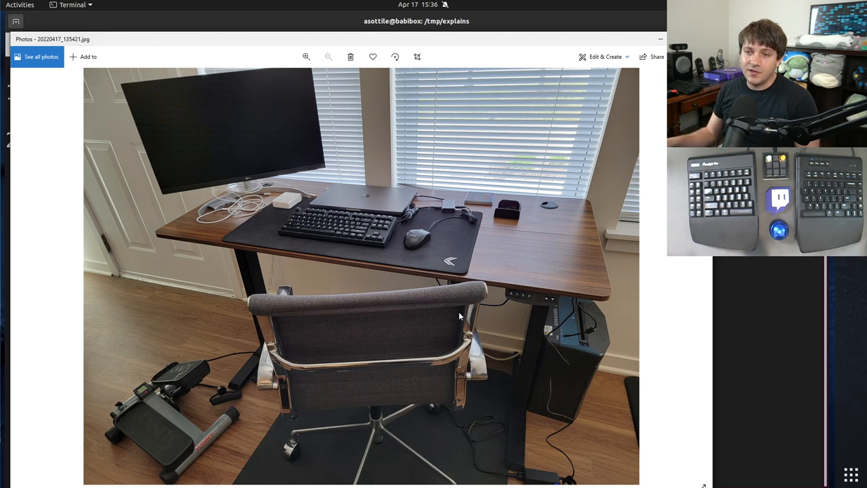
pyautogui.moveTo(500, 174)
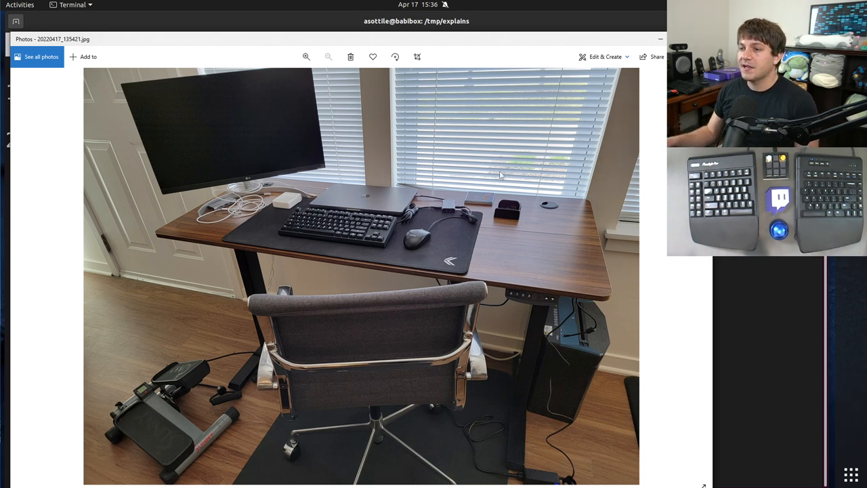
pyautogui.moveTo(558, 112)
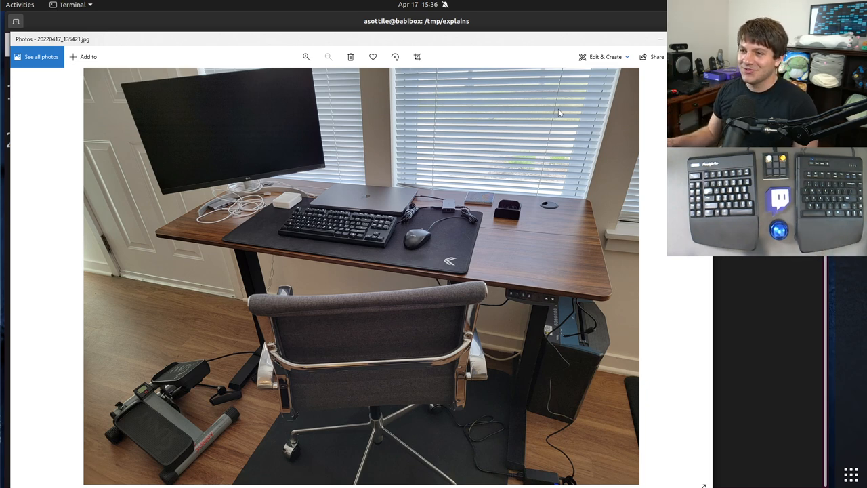
pyautogui.moveTo(498, 161)
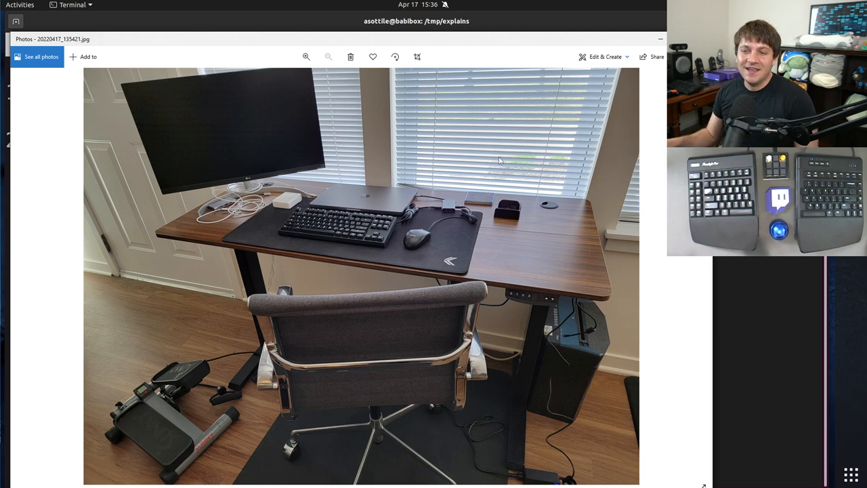
pyautogui.moveTo(498, 179)
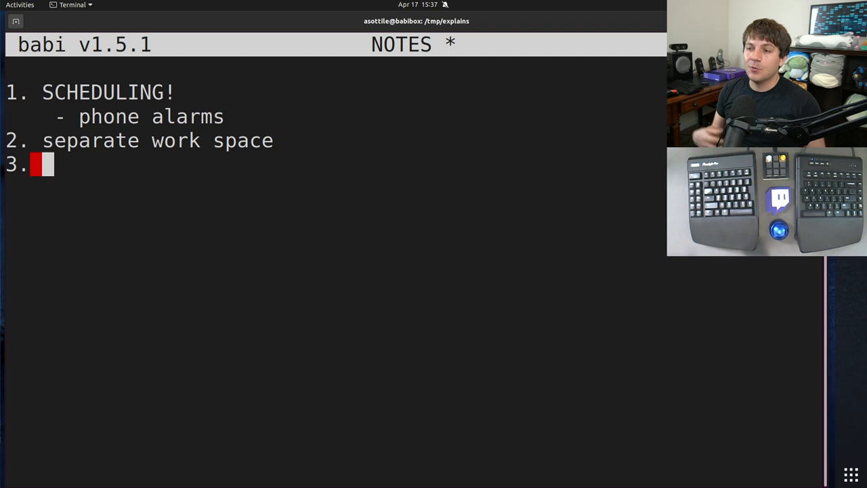
# - Write tip 3 as 'have as many camera meetings as possible'
pyautogui.write('have')
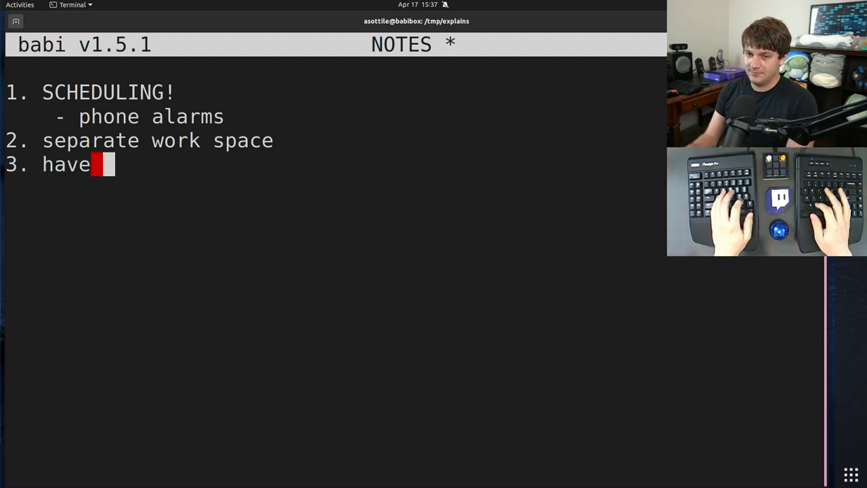
pyautogui.write('as many camera met')
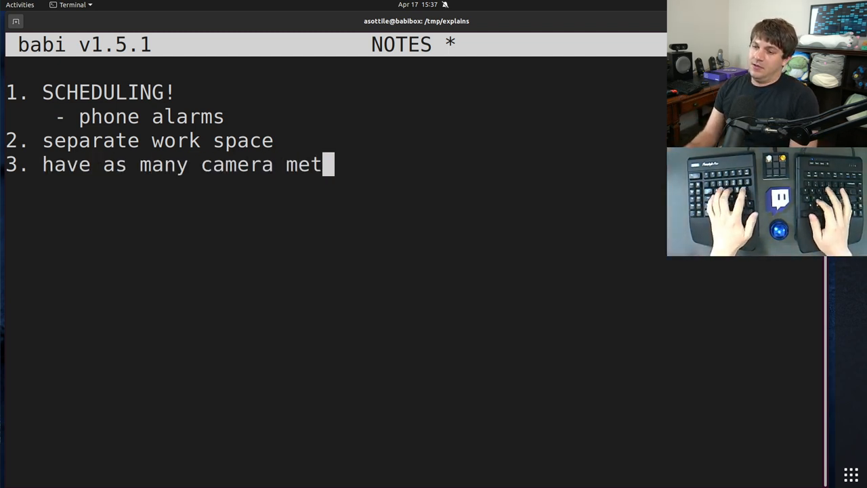
pyautogui.write('ings as possibl')
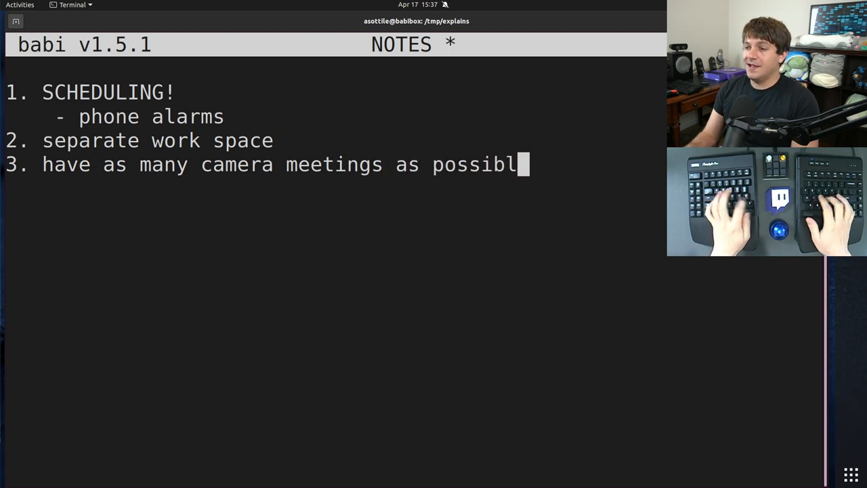
pyautogui.write('e')
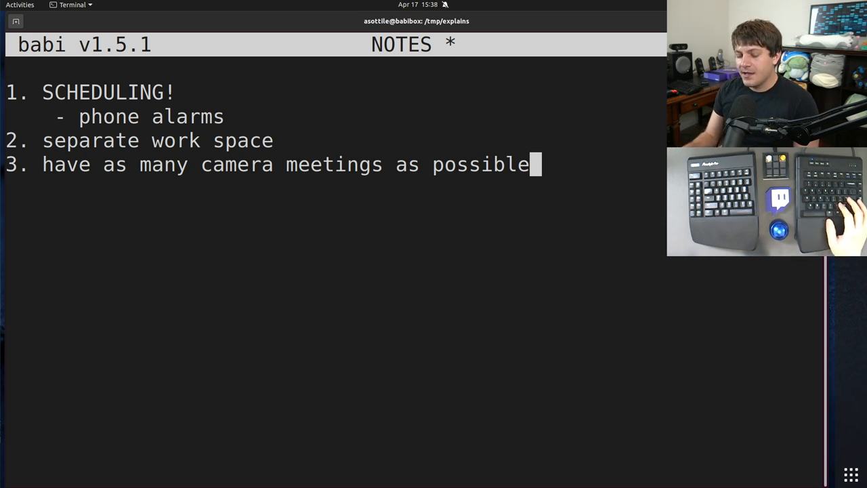
# - Add tip 4 'get outside more' with an '- exercise more' sub-point on new lines
pyautogui.press('Return')
pyautogui.write('4.')
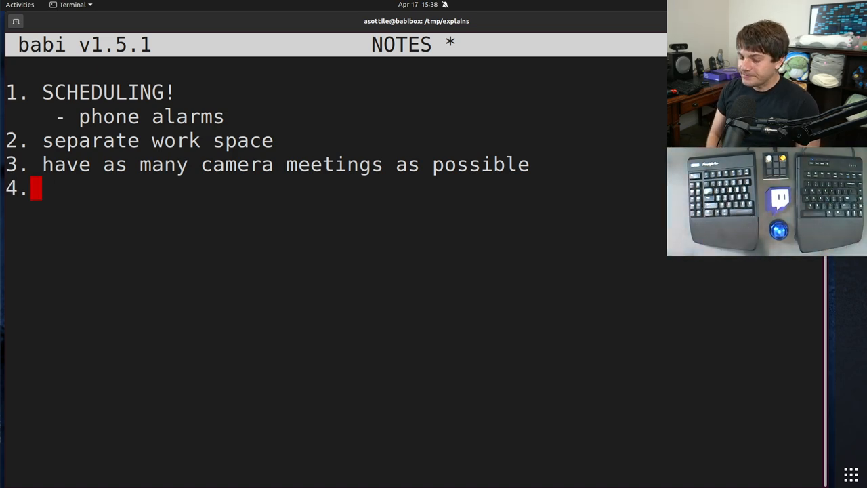
pyautogui.write('get outs')
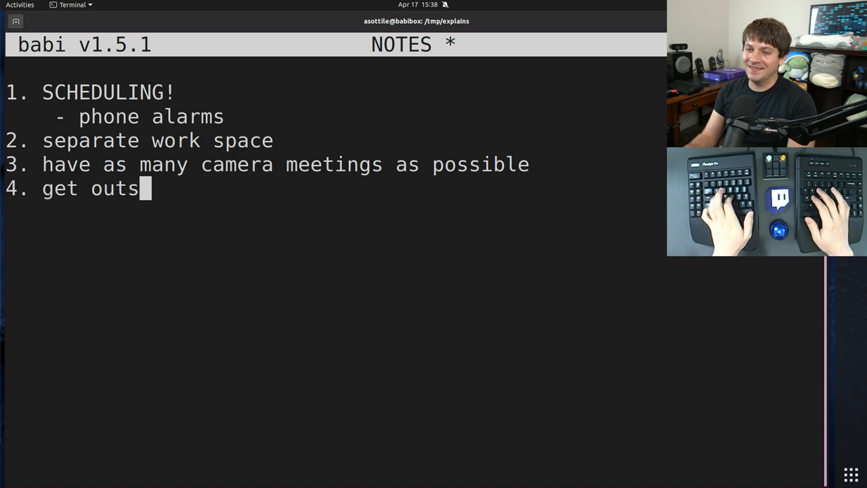
pyautogui.write('ide more')
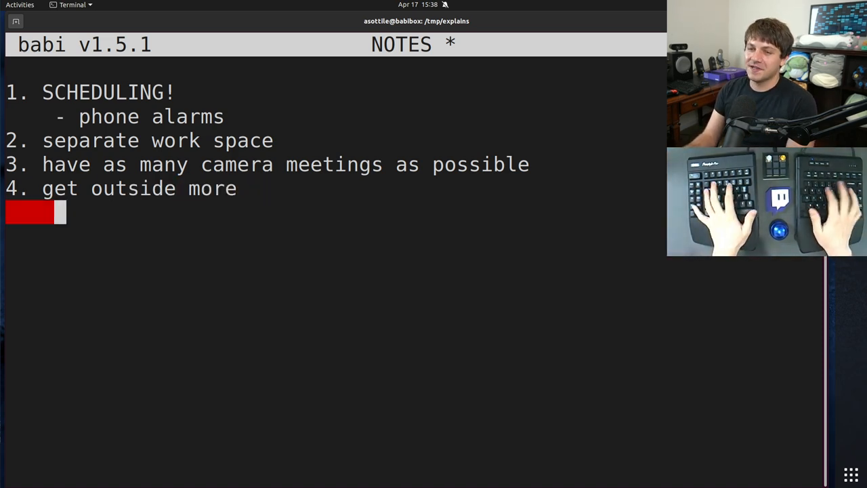
pyautogui.write('- exercise more')
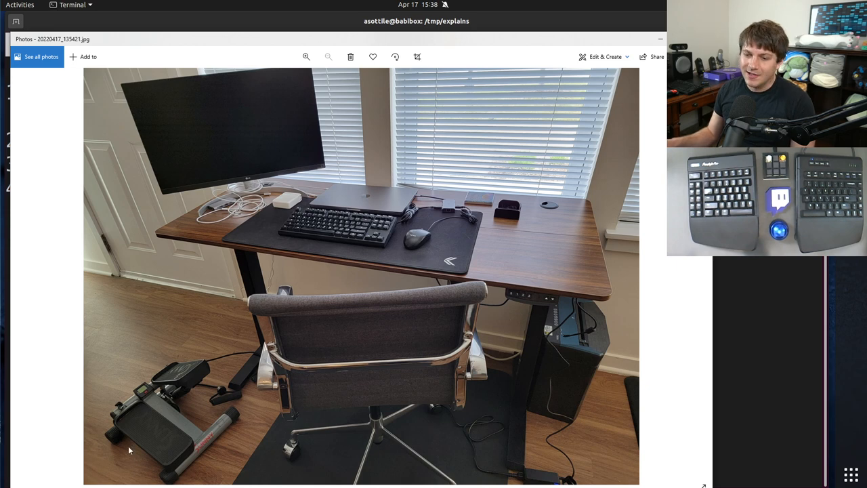
pyautogui.moveTo(223, 377)
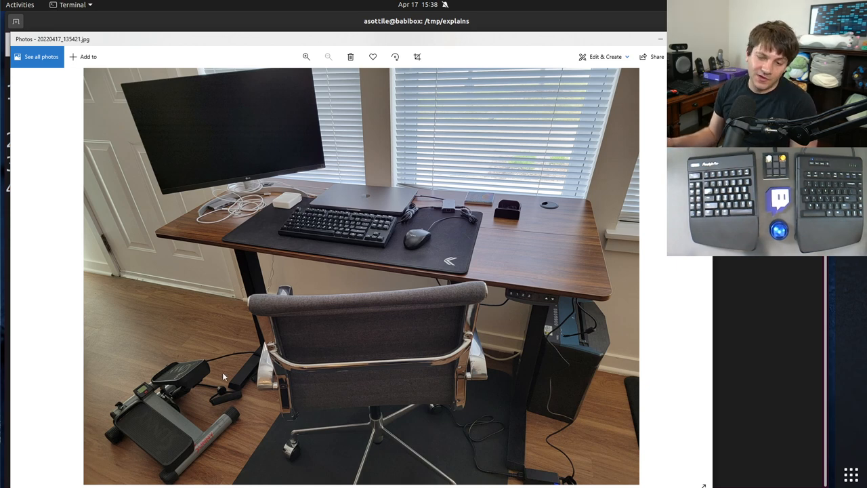
pyautogui.moveTo(179, 401)
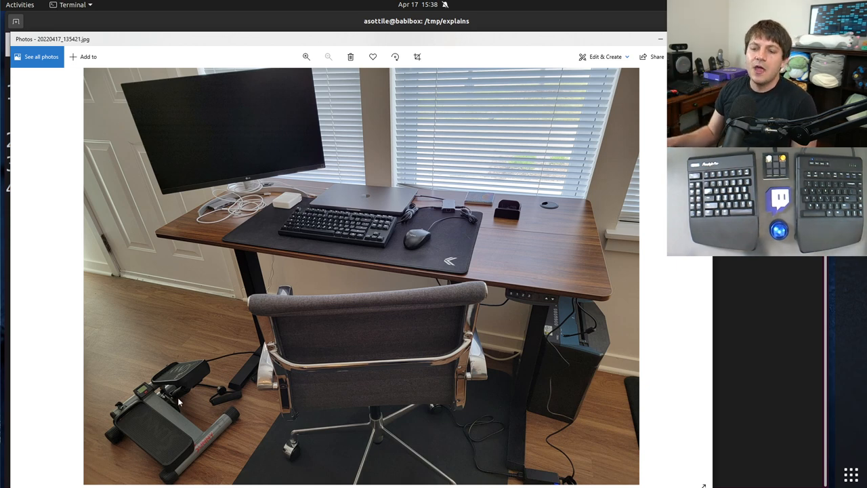
pyautogui.moveTo(183, 464)
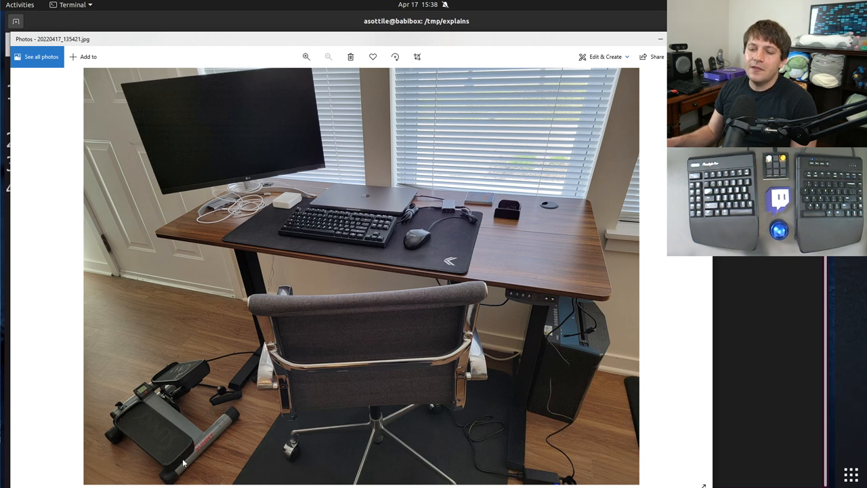